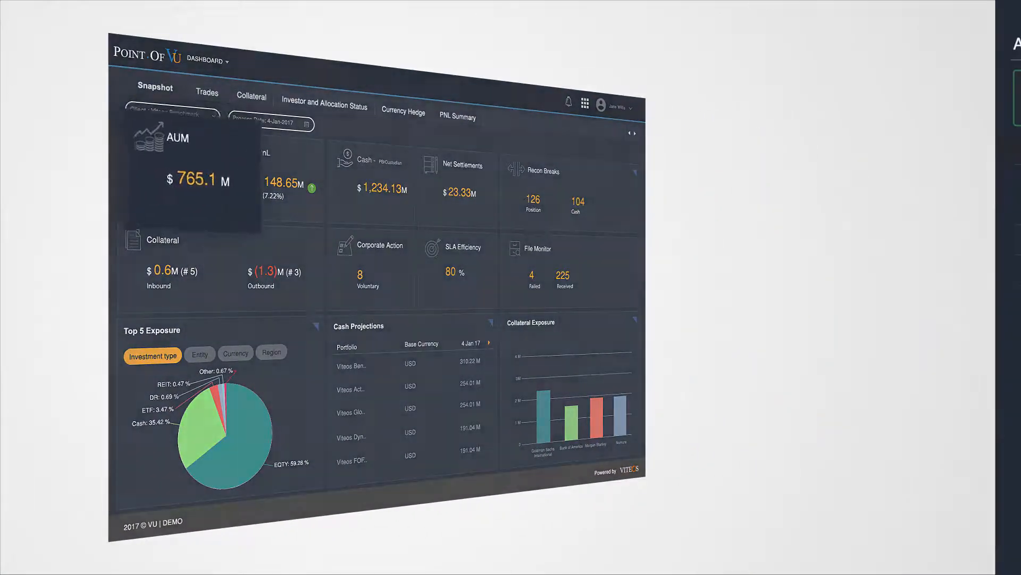
- Open the SLA Efficiency details showing three reconciliation tasks met
left_click(188, 162)
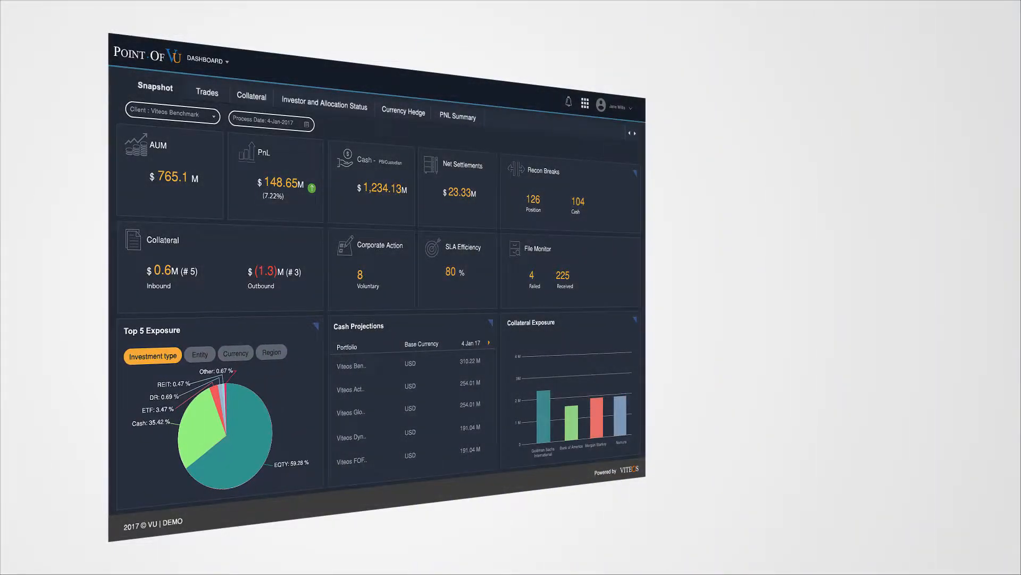
left_click(267, 177)
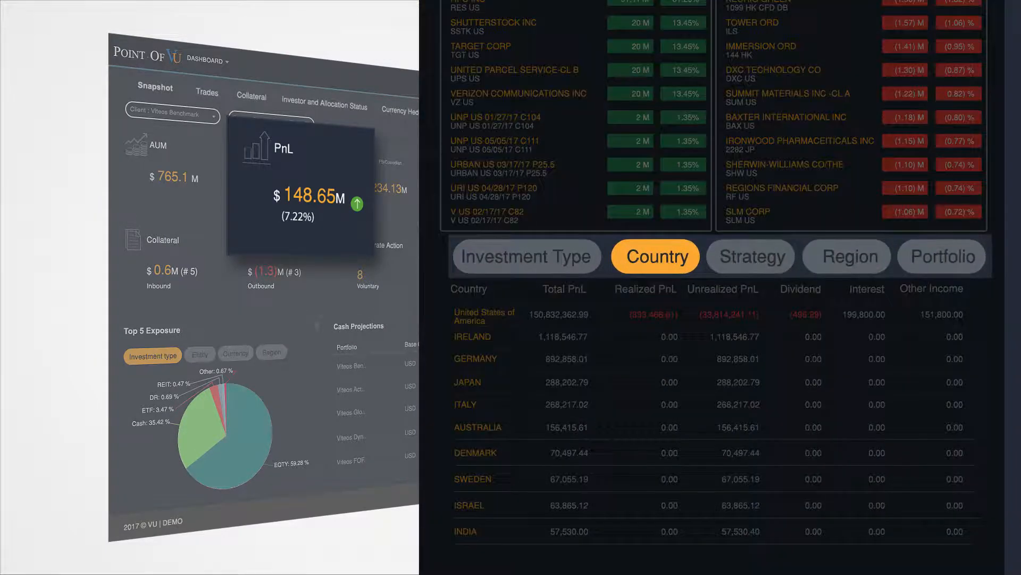
left_click(750, 256)
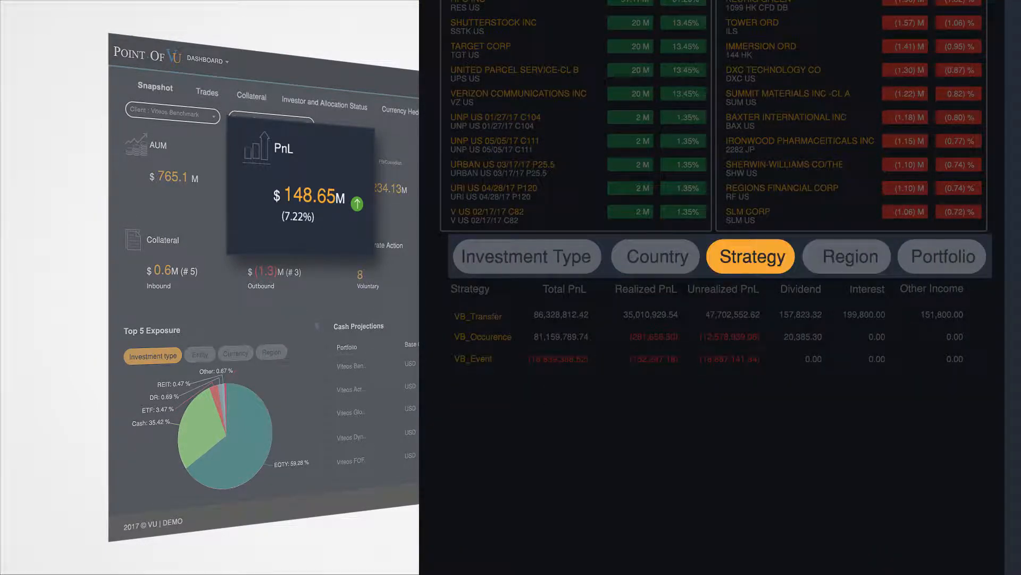
left_click(525, 256)
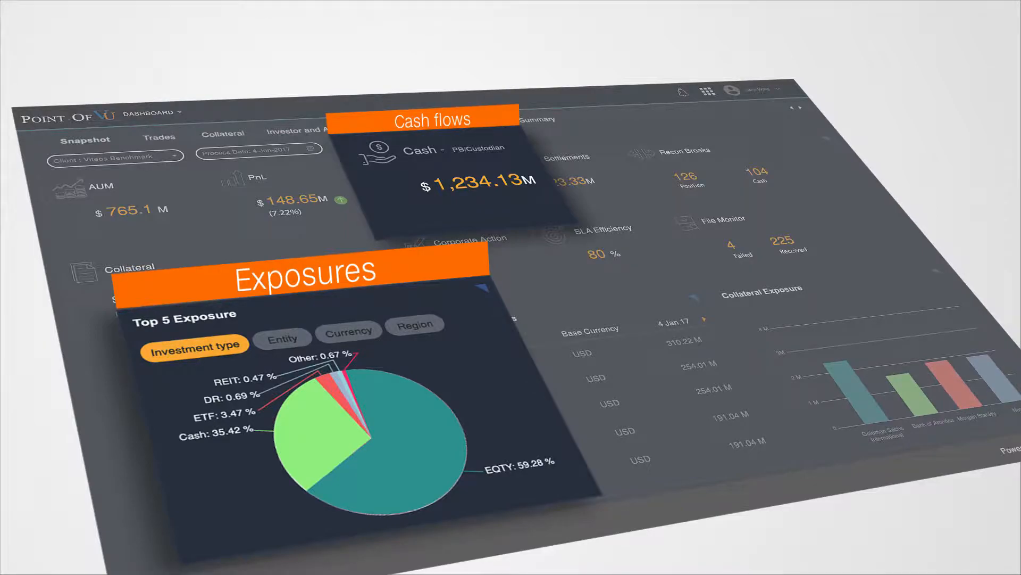
left_click(711, 220)
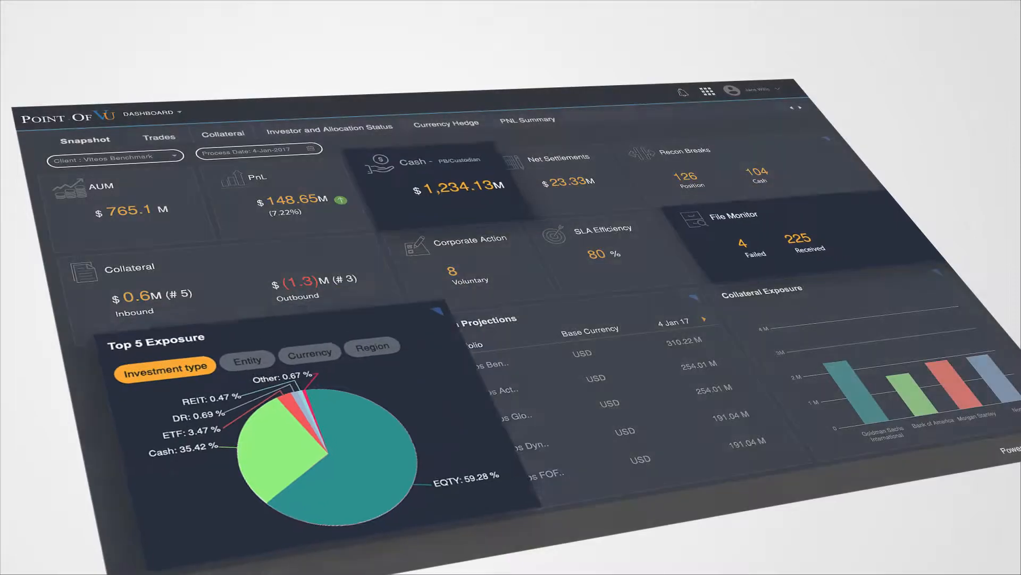
left_click(603, 231)
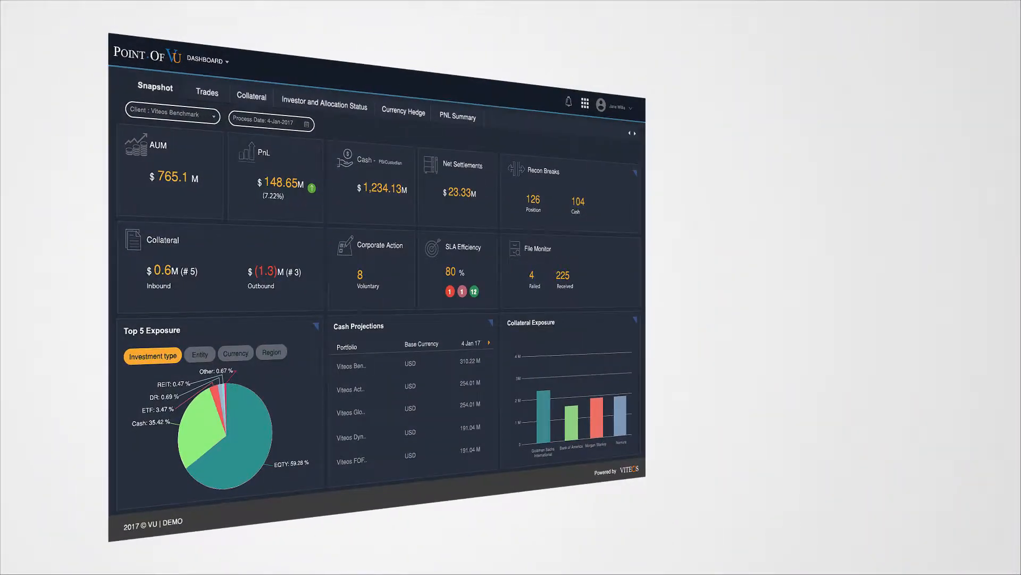
left_click(457, 267)
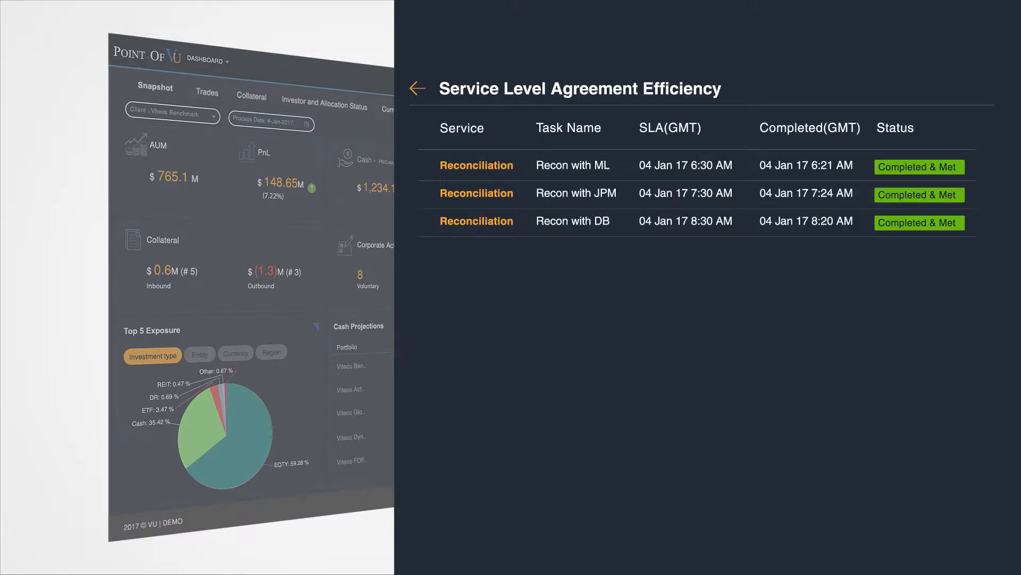
- Go back, then switch via the Trades tab to the Collateral receivables and margin charts
left_click(417, 88)
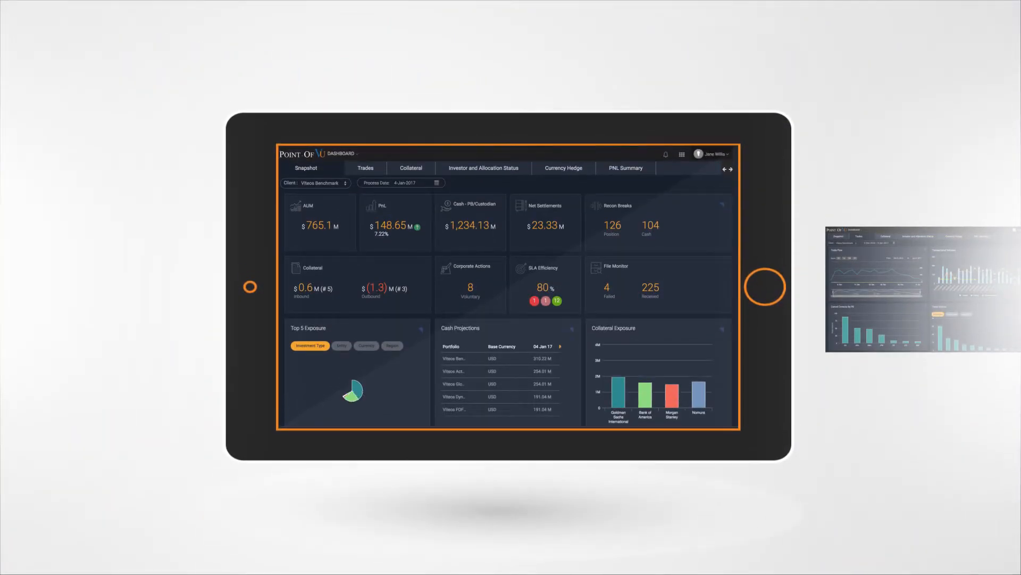
left_click(352, 168)
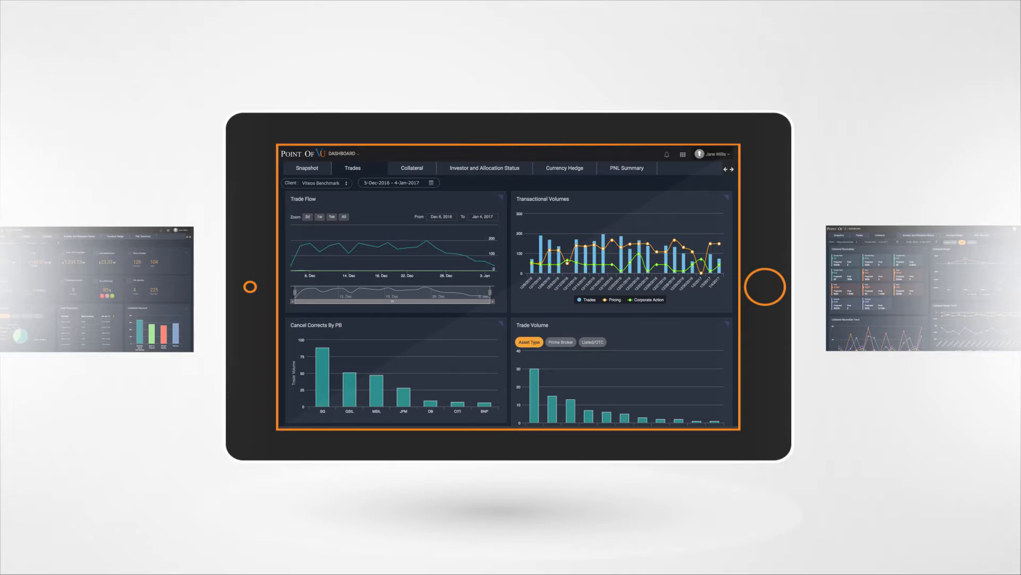
left_click(396, 168)
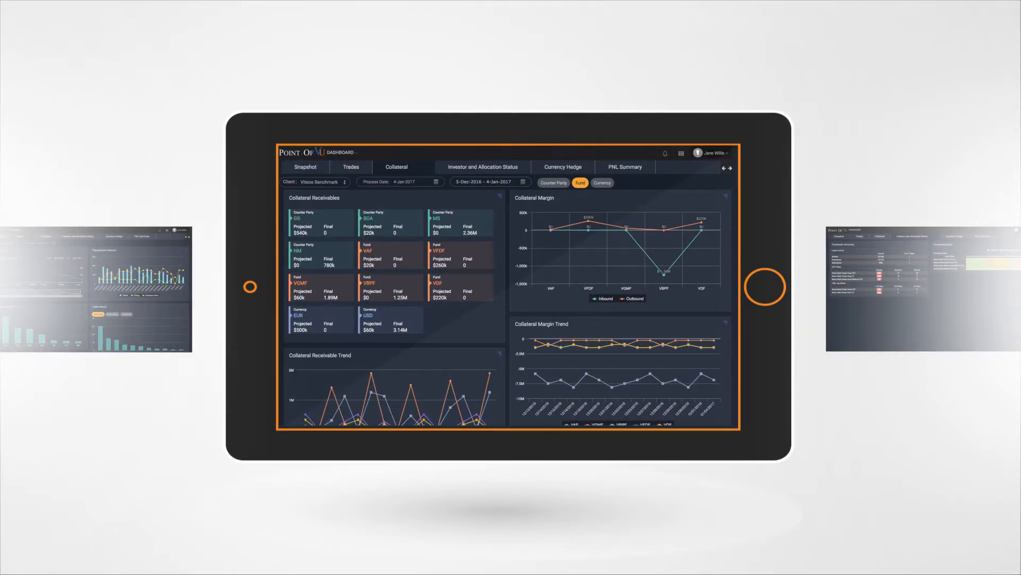